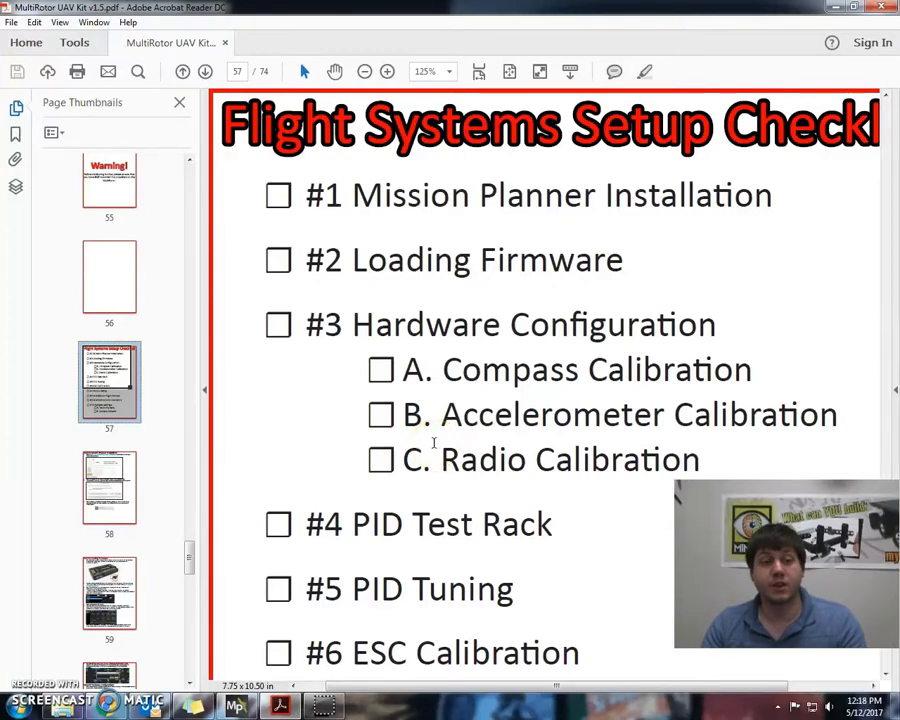
pyautogui.moveTo(444, 424)
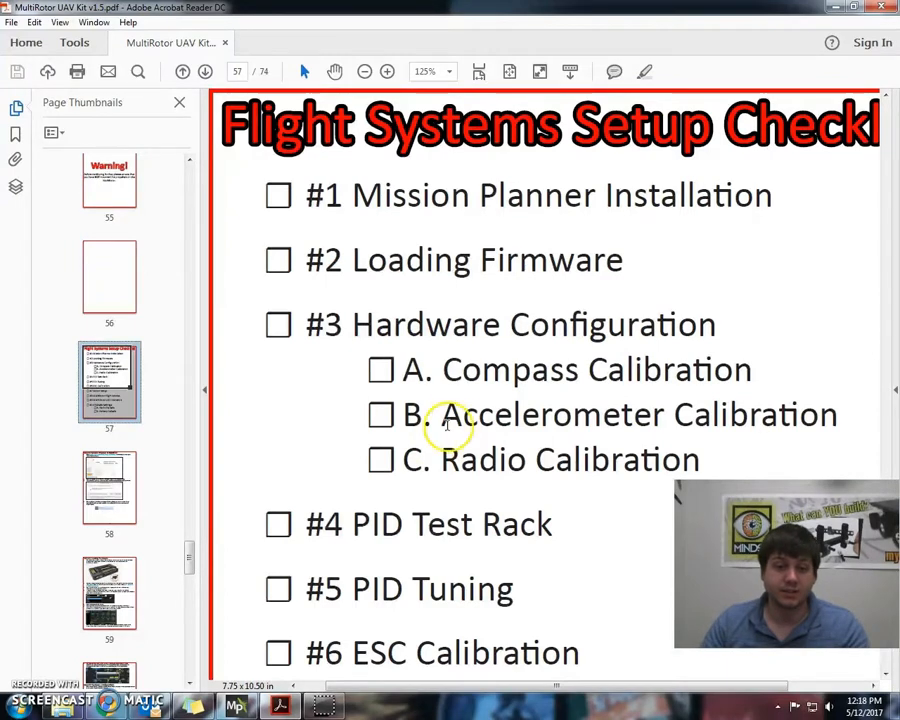
# Bring Mission Planner to the front after reviewing the setup checklist PDF
pyautogui.click(204, 72)
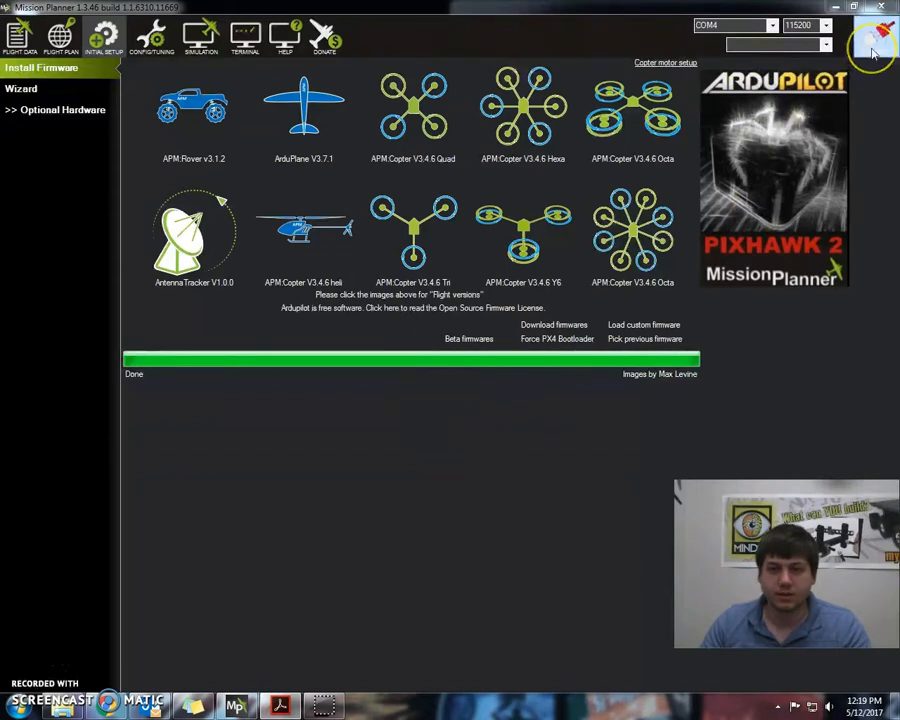
# Connect to the quadcopter and load default parameters for the X frame type under Mandatory Hardware
pyautogui.click(872, 36)
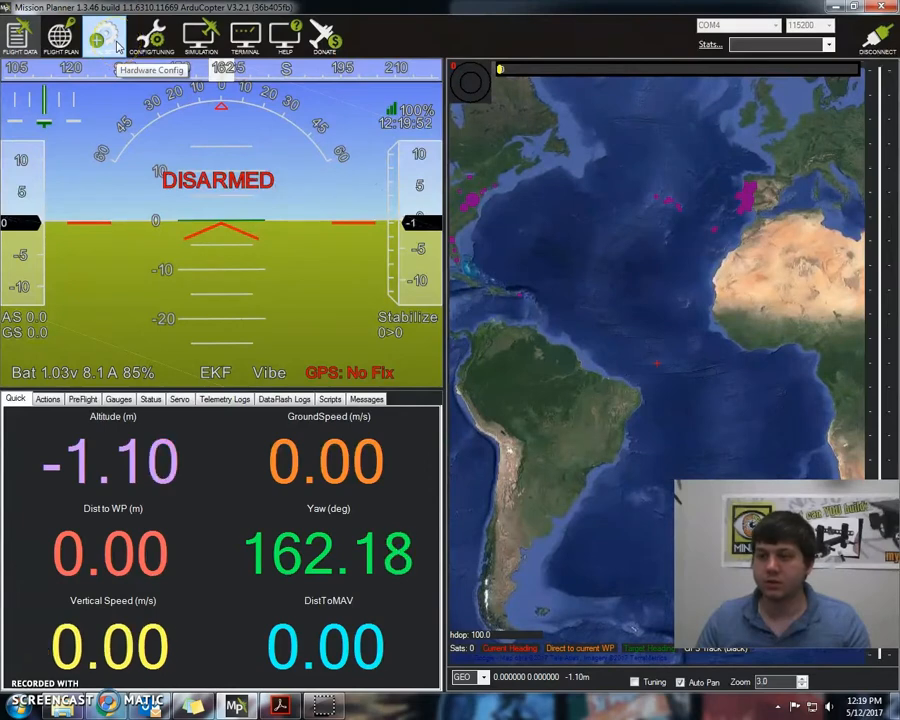
pyautogui.click(104, 36)
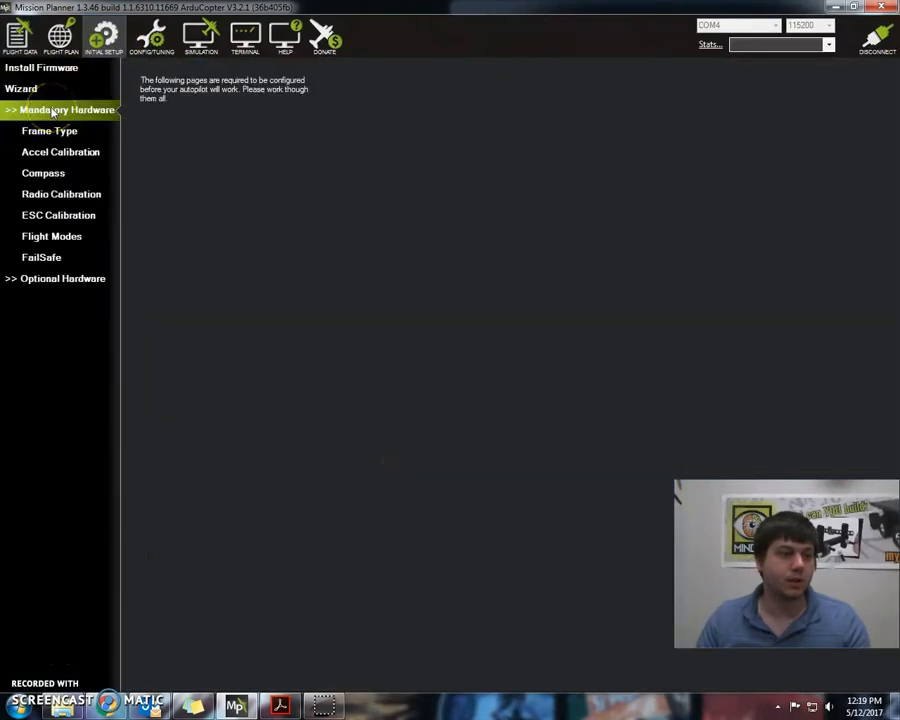
pyautogui.click(48, 132)
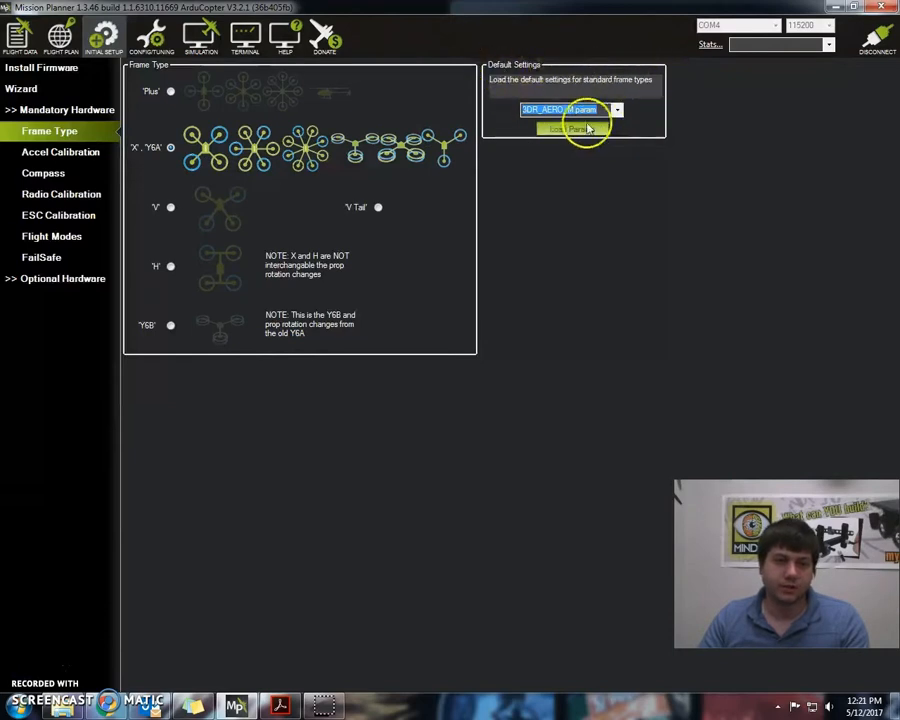
pyautogui.click(60, 152)
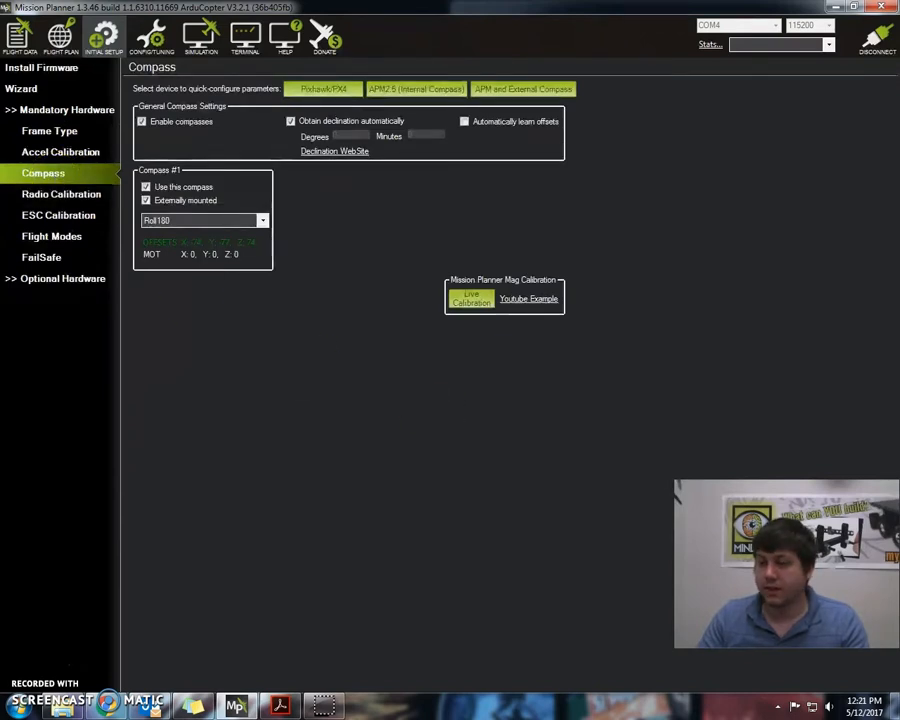
pyautogui.moveTo(750, 338)
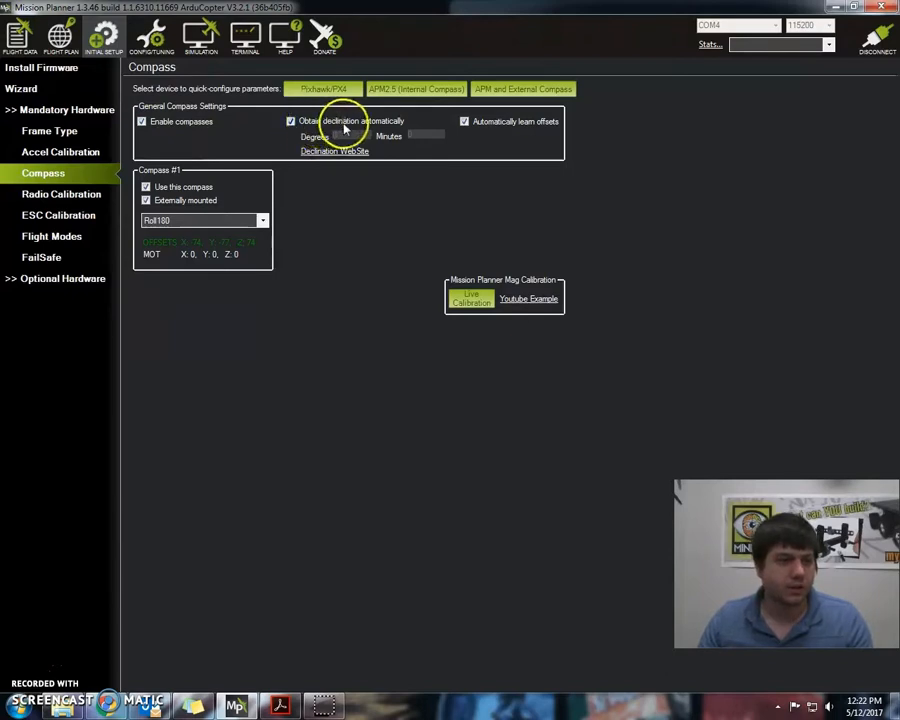
pyautogui.moveTo(466, 132)
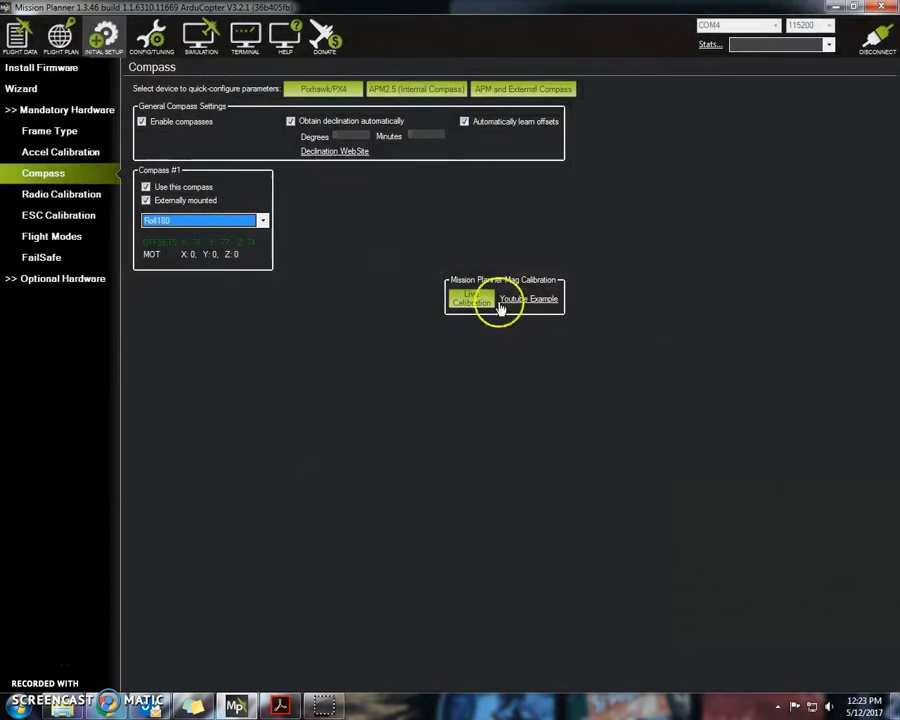
# Run a live compass calibration, acknowledging the rotate-all-axes prompt
pyautogui.click(470, 300)
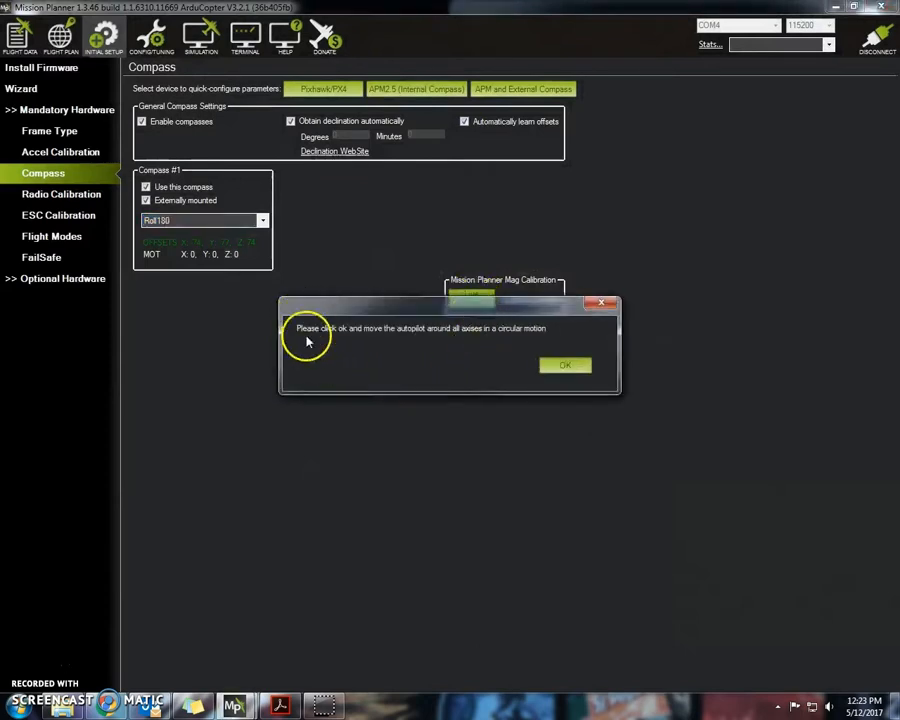
pyautogui.moveTo(490, 350)
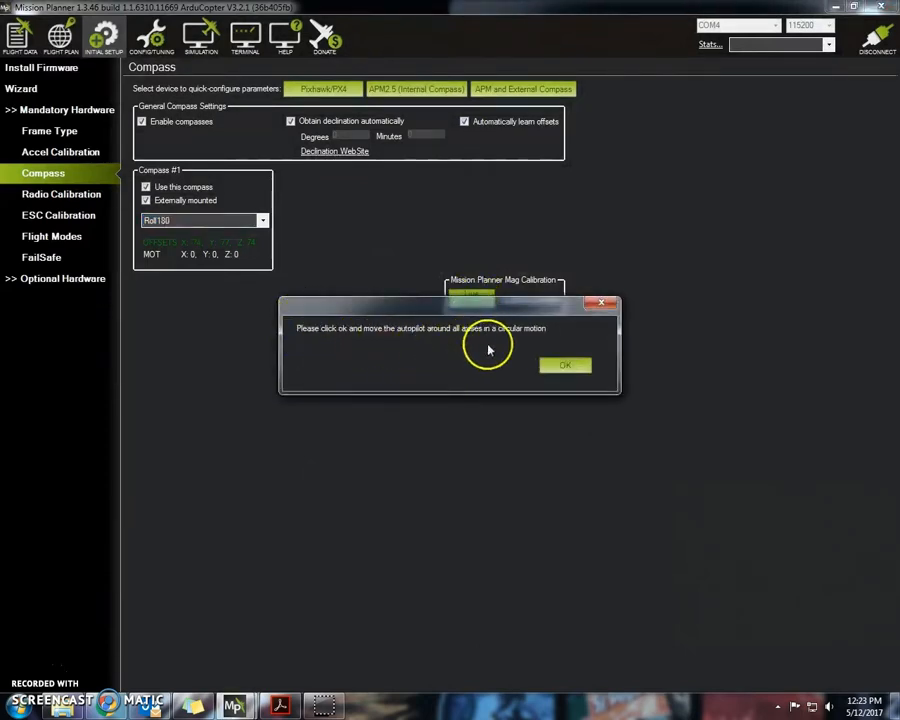
pyautogui.click(564, 364)
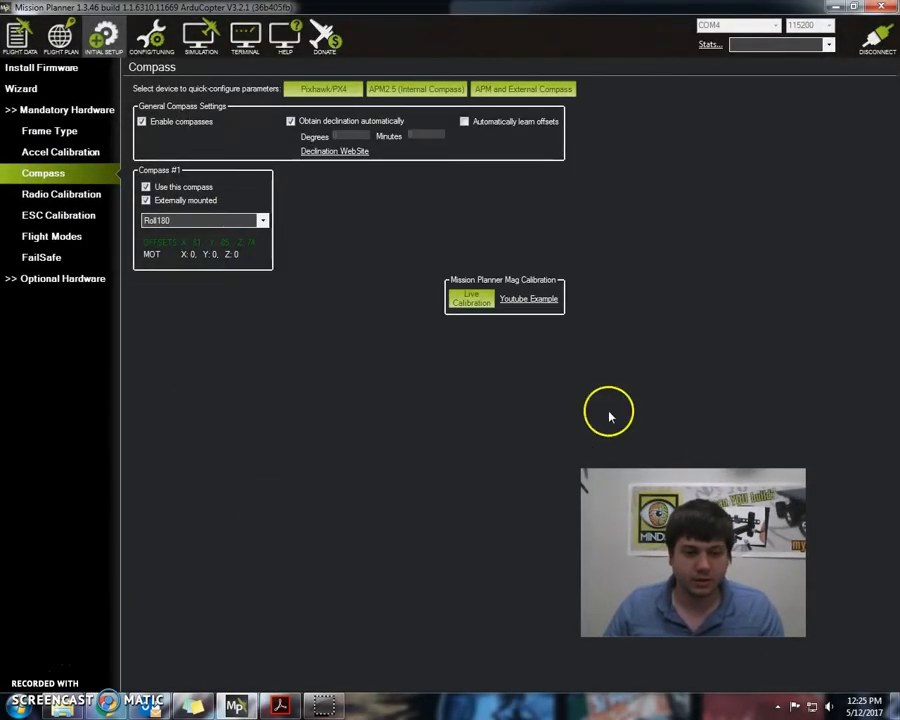
pyautogui.moveTo(482, 452)
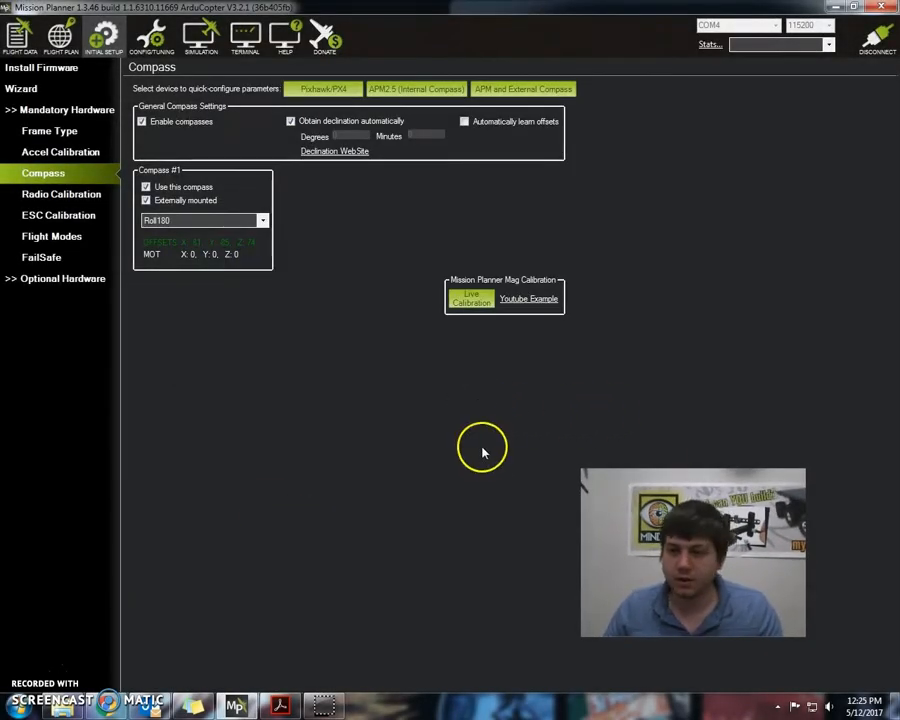